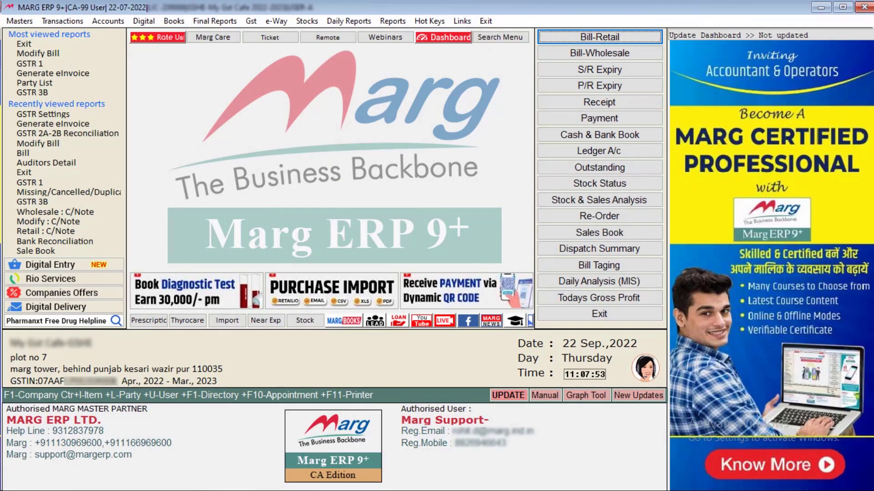
Open eInvoice Settings through the Gst menu's GSTR Settings, option B EINVOICE SETTINGS
left_click(303, 21)
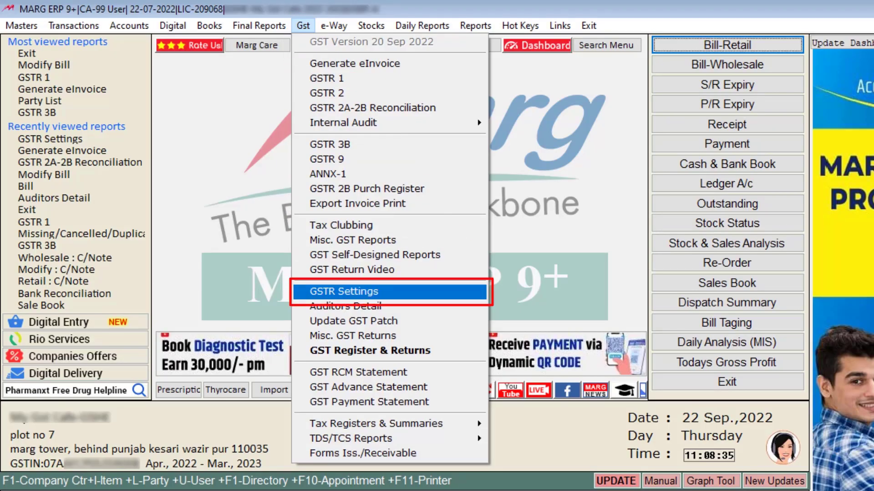
left_click(344, 291)
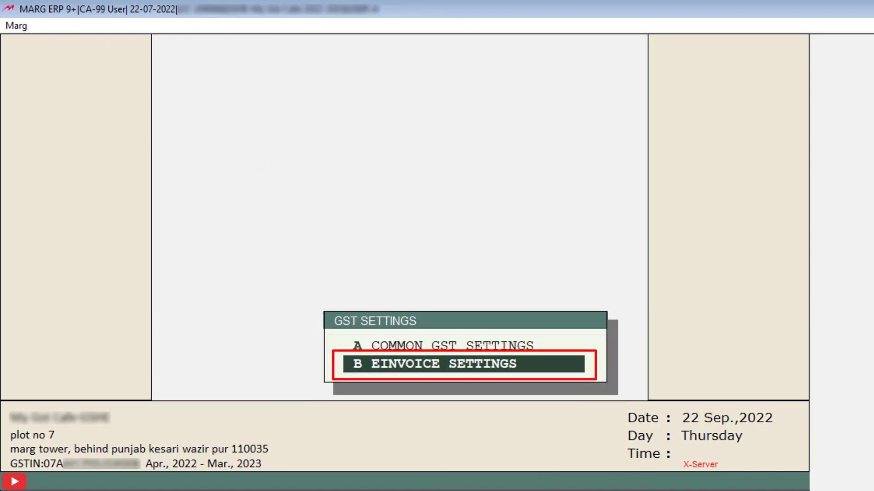
left_click(462, 364)
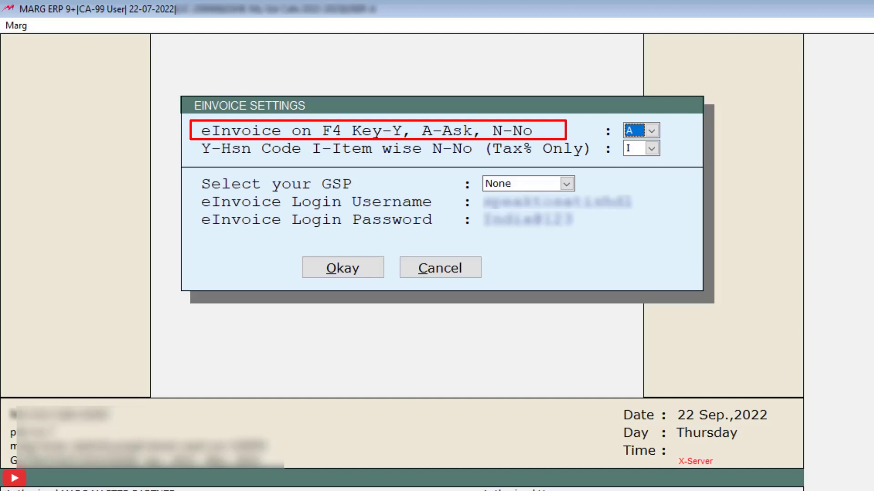
Select Pinnacle as the GSP in Einvoice Settings and confirm with Okay
left_click(628, 134)
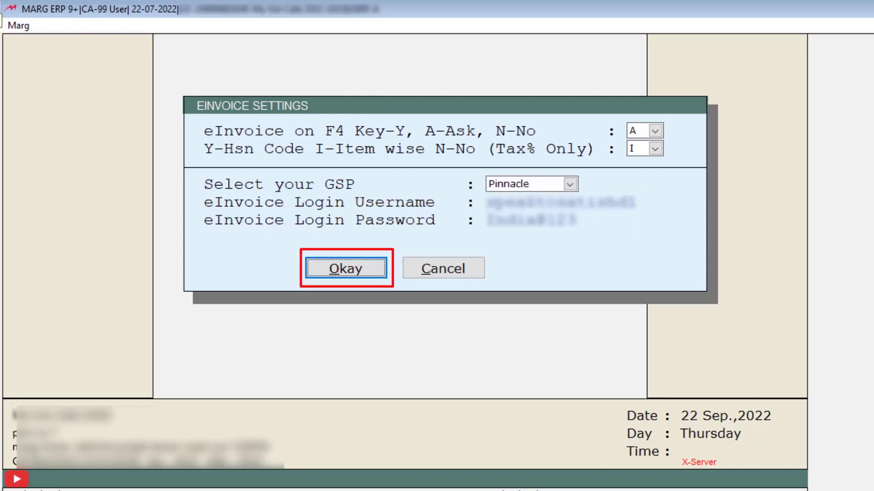
left_click(345, 267)
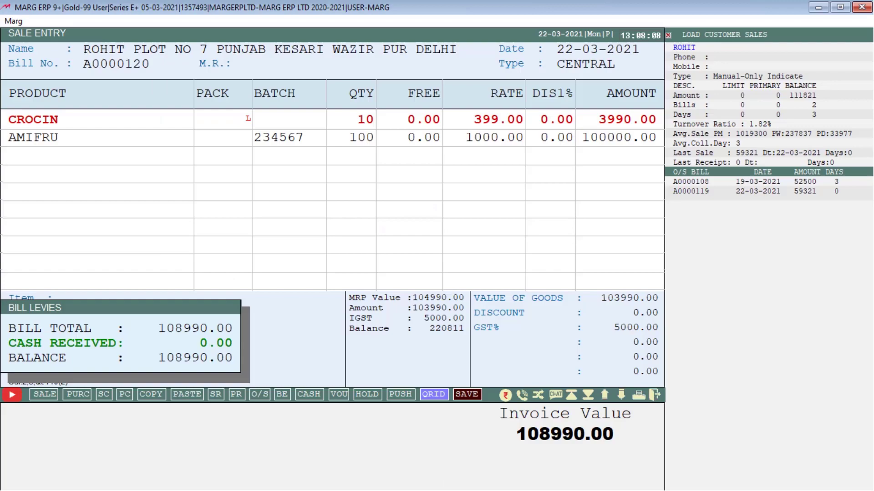
Save sale bill A0000120 for ROHIT and confirm the changes with Yes
left_click(467, 394)
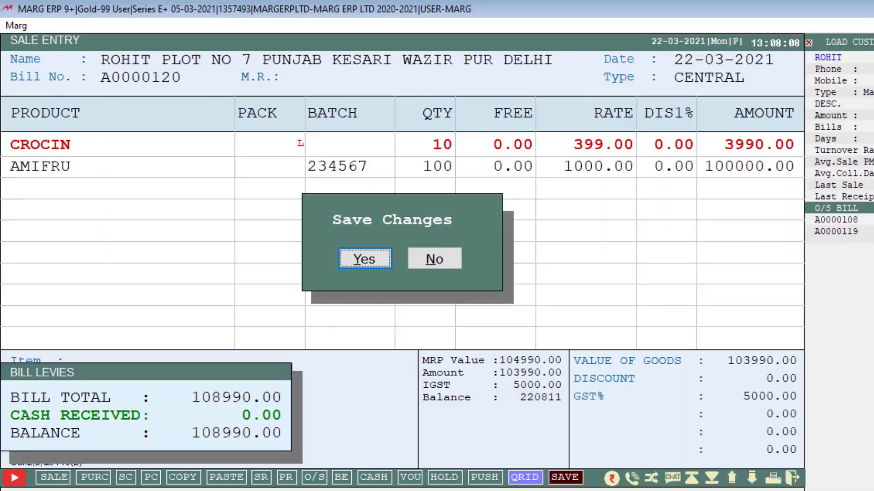
left_click(363, 258)
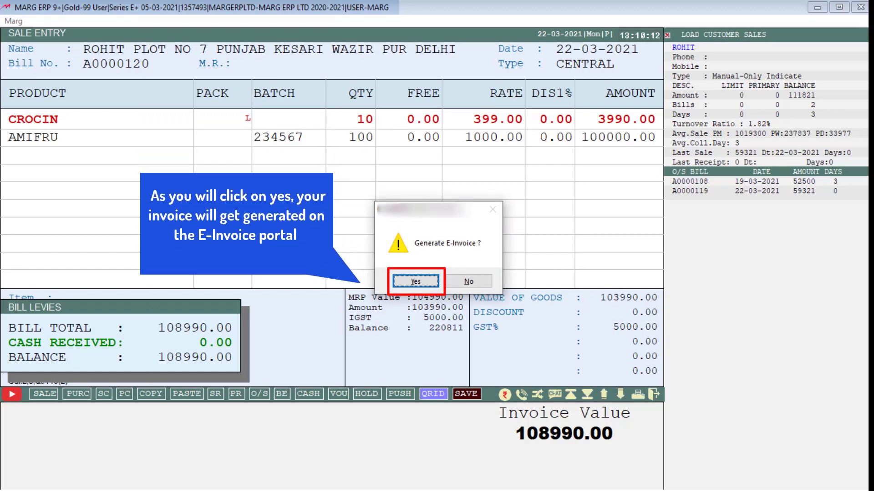
Generate and upload bill A0000120's e-Invoice, acknowledge success, and view it for printing
left_click(414, 281)
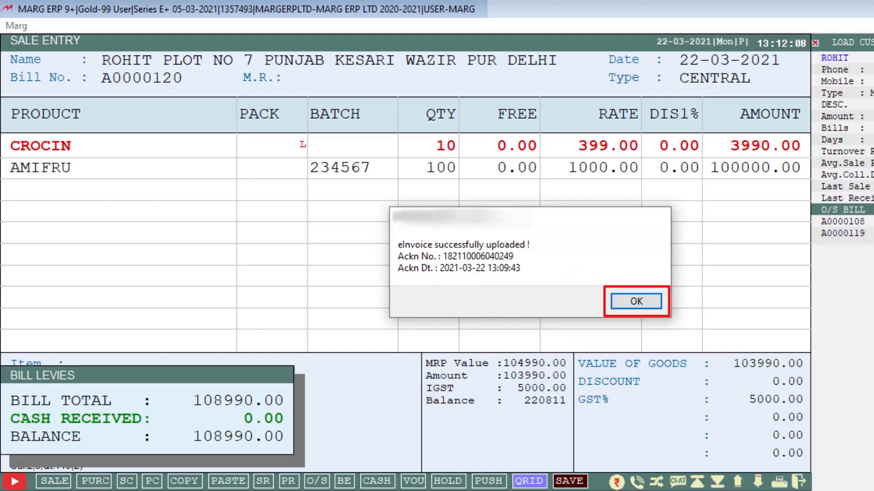
left_click(635, 301)
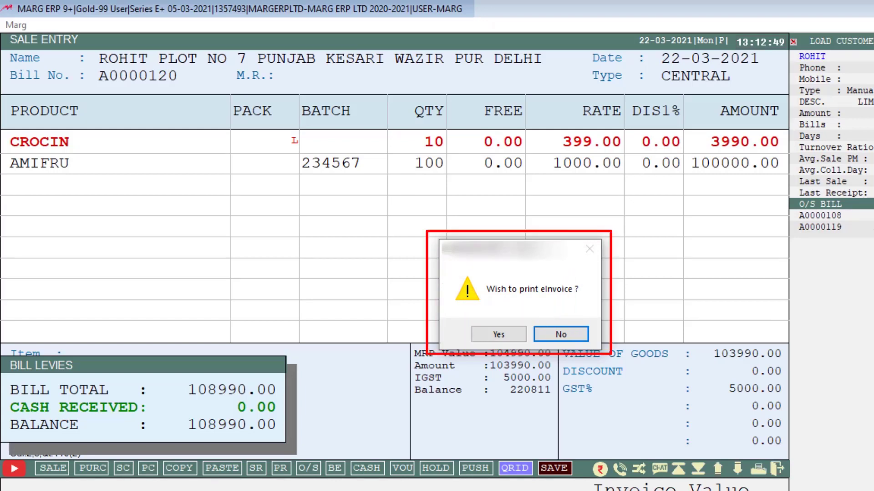
left_click(498, 335)
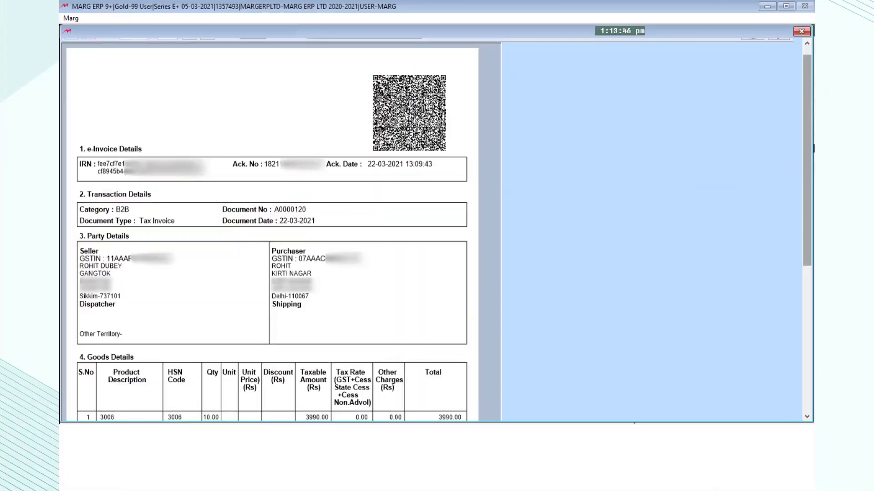
Close the bill A0000120 e-Invoice preview to reach the main dashboard
left_click(801, 31)
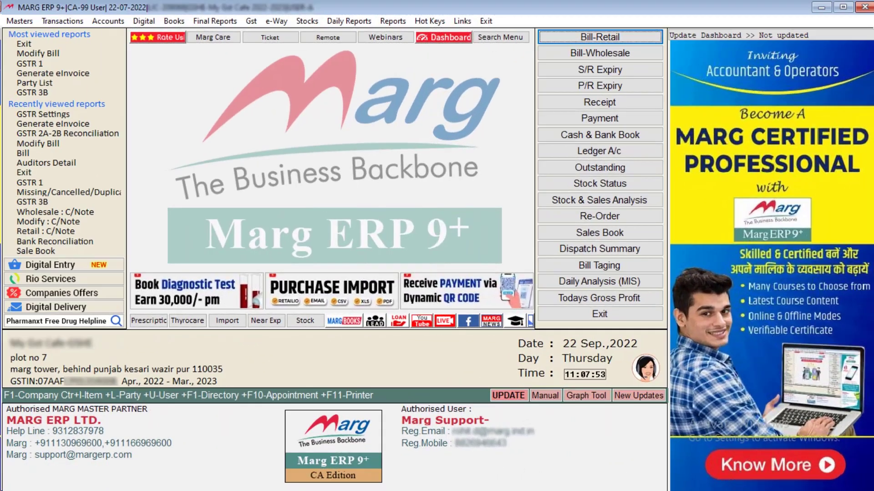
Open the Sales Book with Alt+M and bring up E-Way Bill options for A0000119
key("Alt+m")
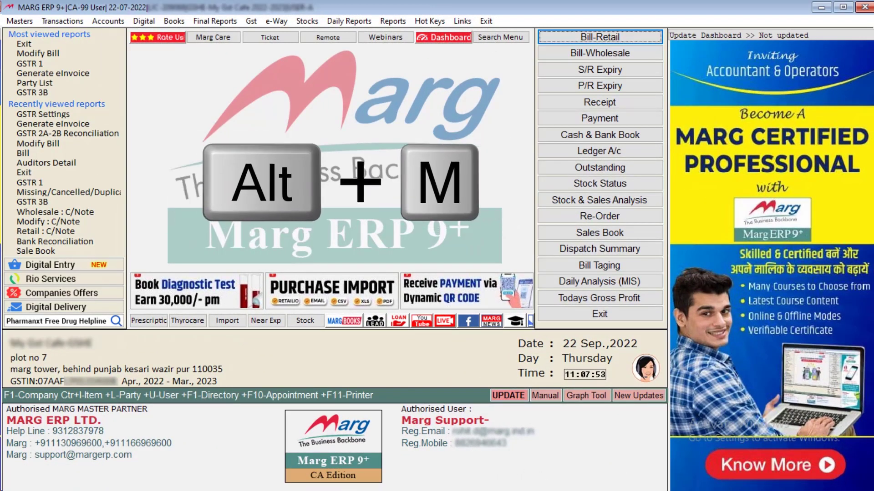
key("alt+m")
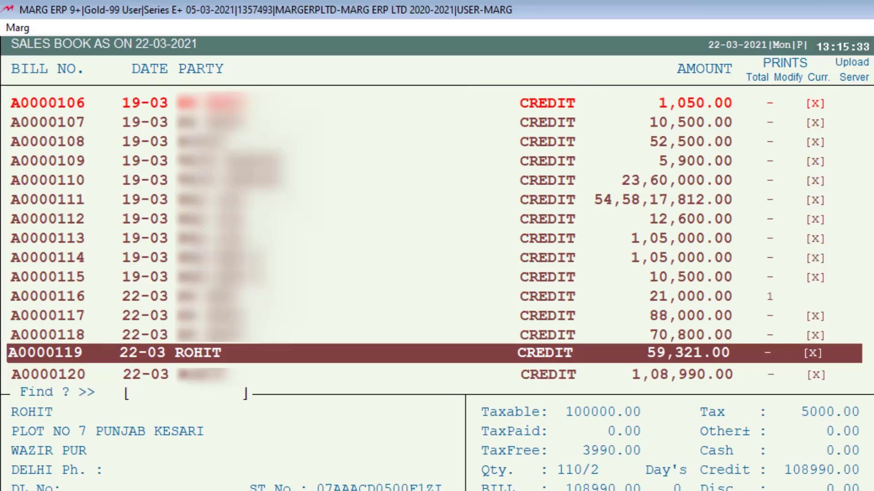
key("F4")
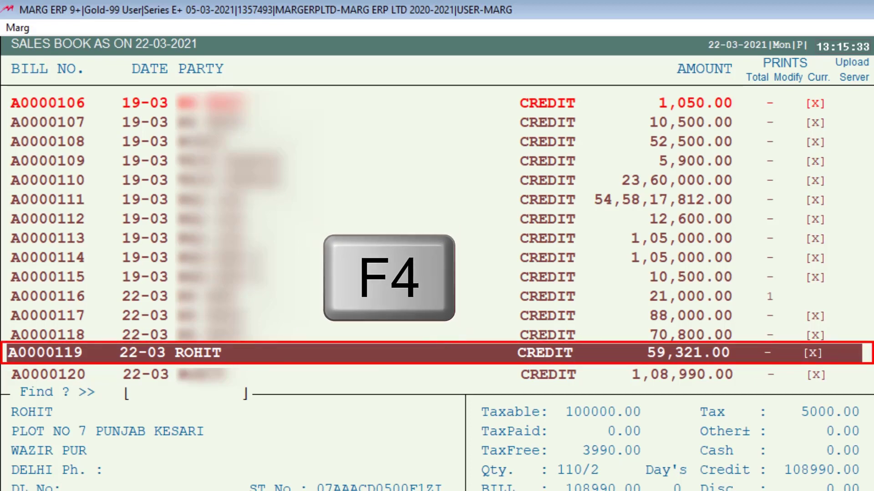
key("F4")
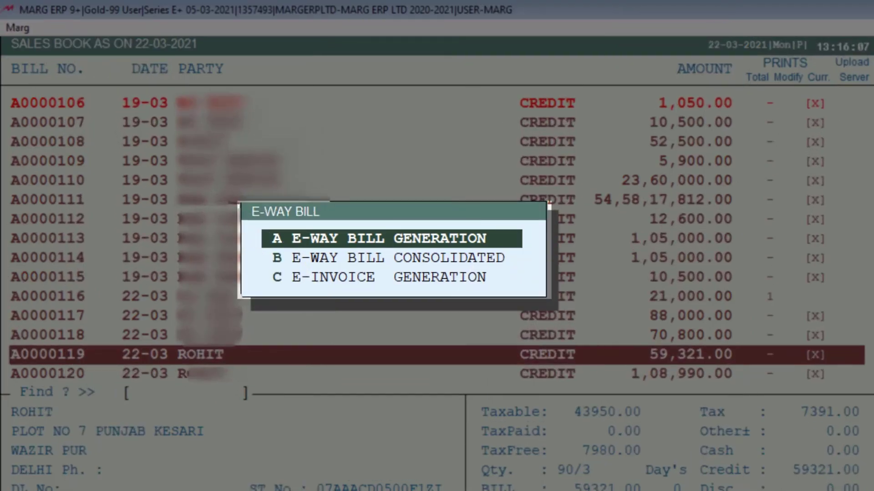
key("down")
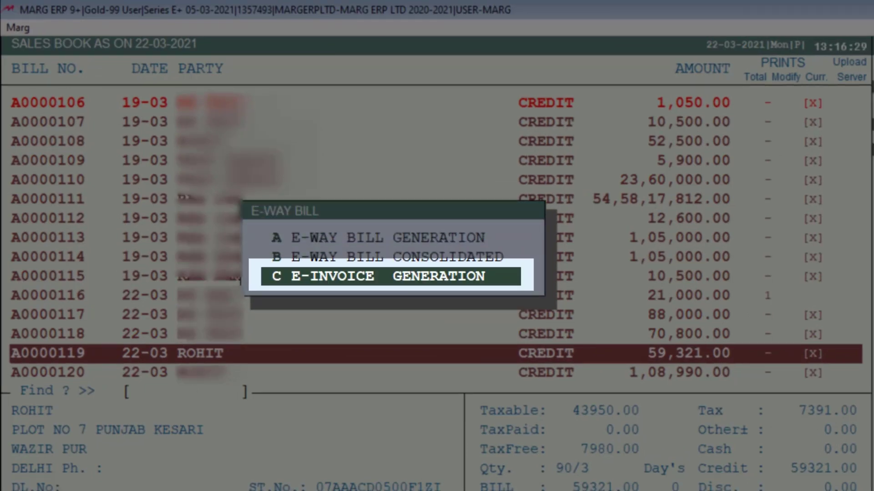
left_click(390, 276)
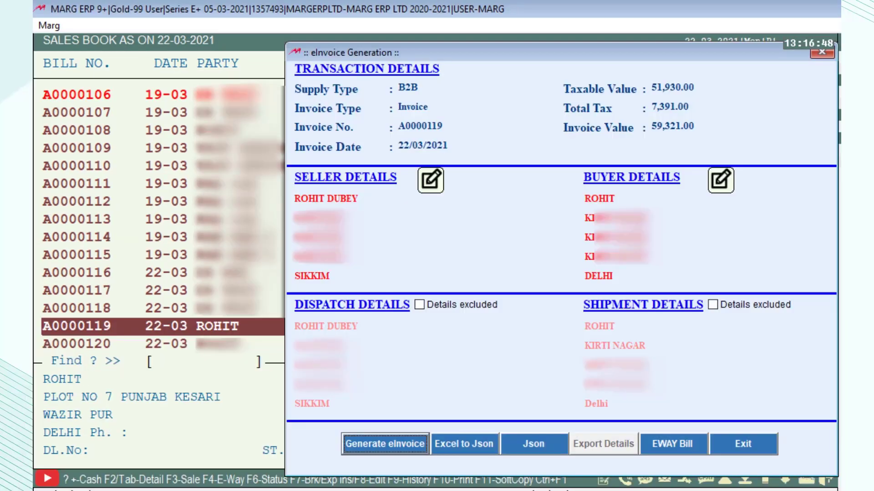